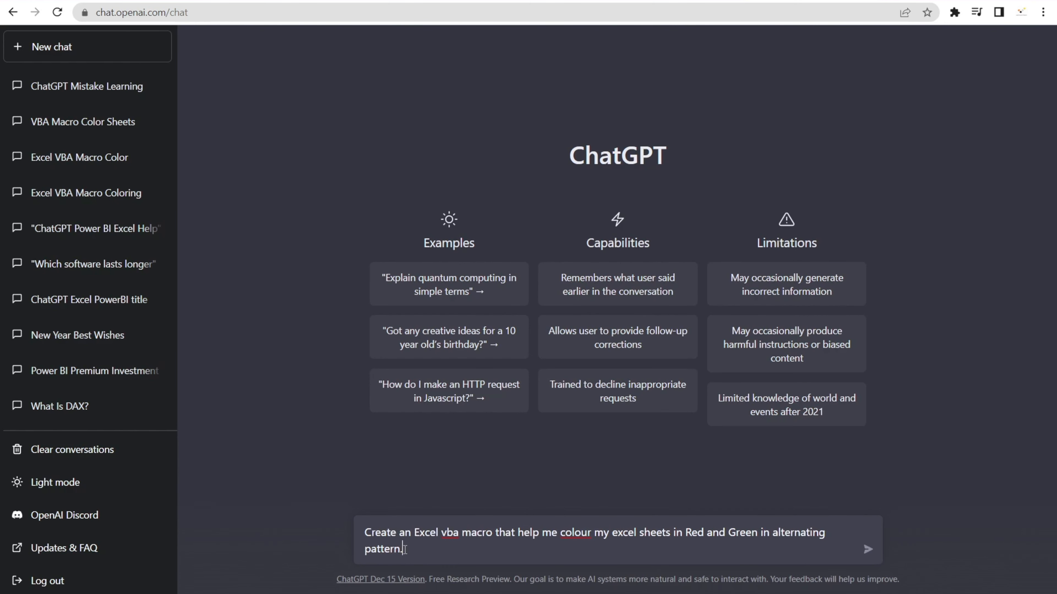
{"action": "mouse_move", "coordinate": [441, 571]}
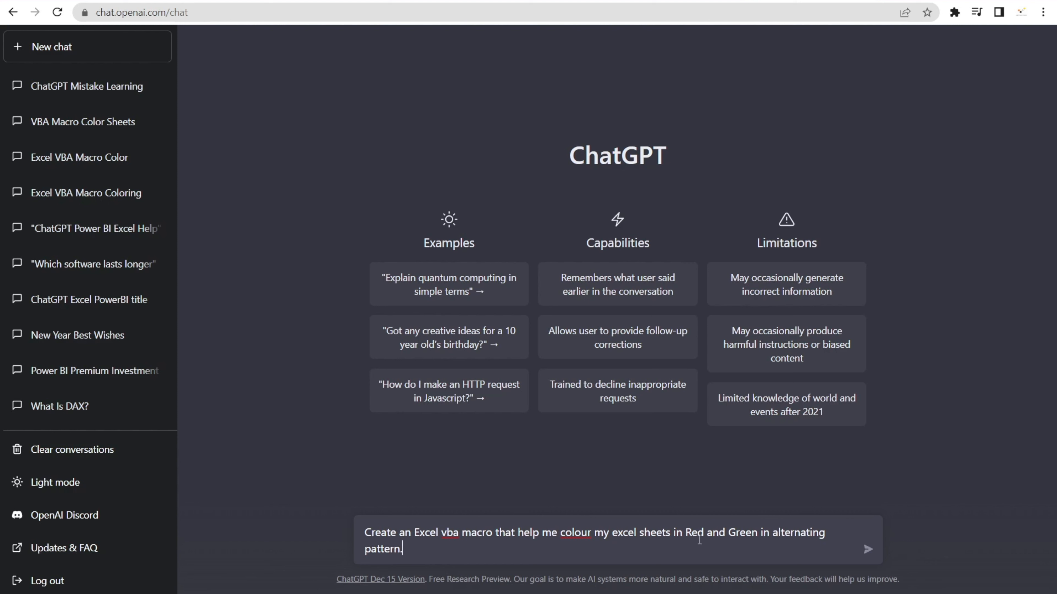
{"action": "mouse_move", "coordinate": [842, 568]}
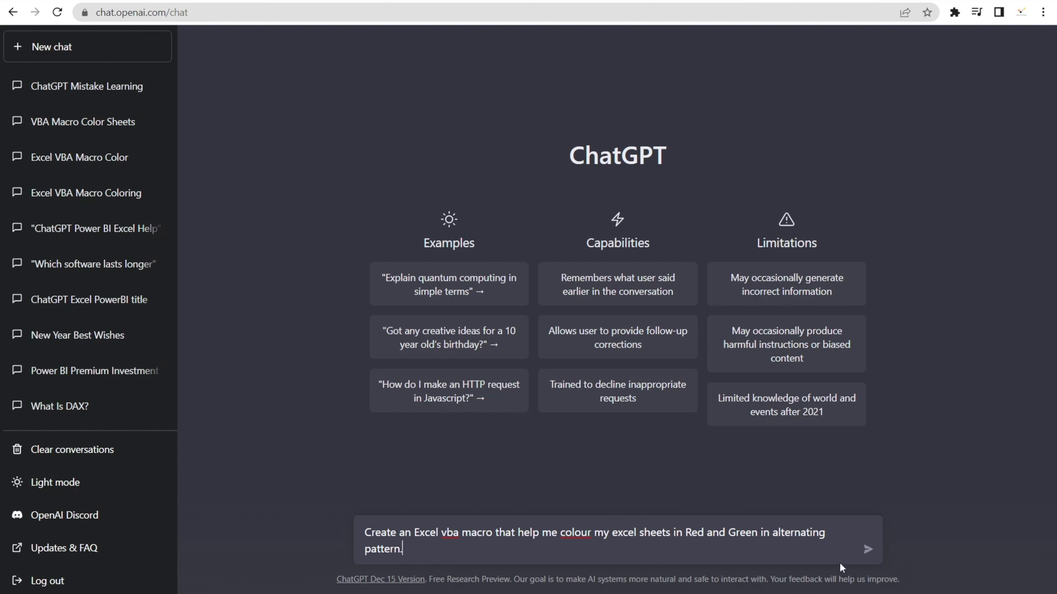
Step: Send the request for an Excel VBA macro colouring sheets red and green alternately
{"action": "left_click", "coordinate": [868, 549]}
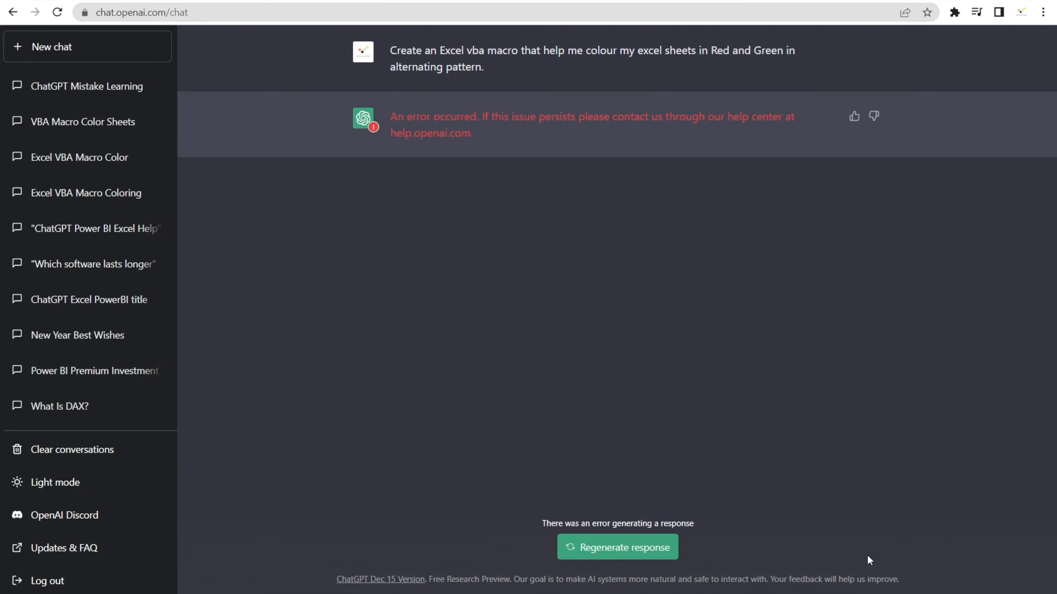
{"action": "mouse_move", "coordinate": [865, 558]}
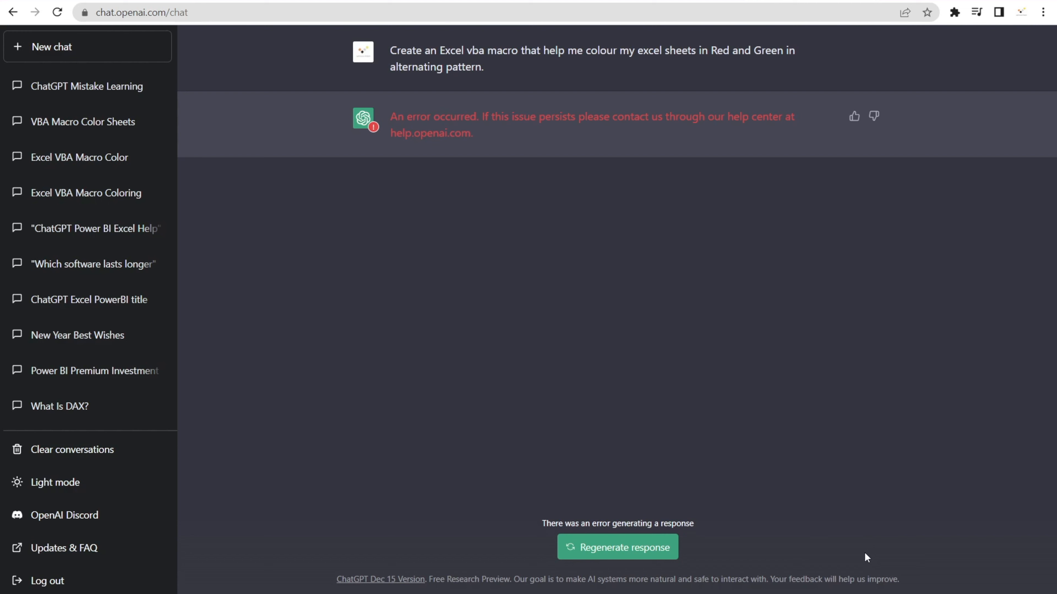
{"action": "mouse_move", "coordinate": [655, 516]}
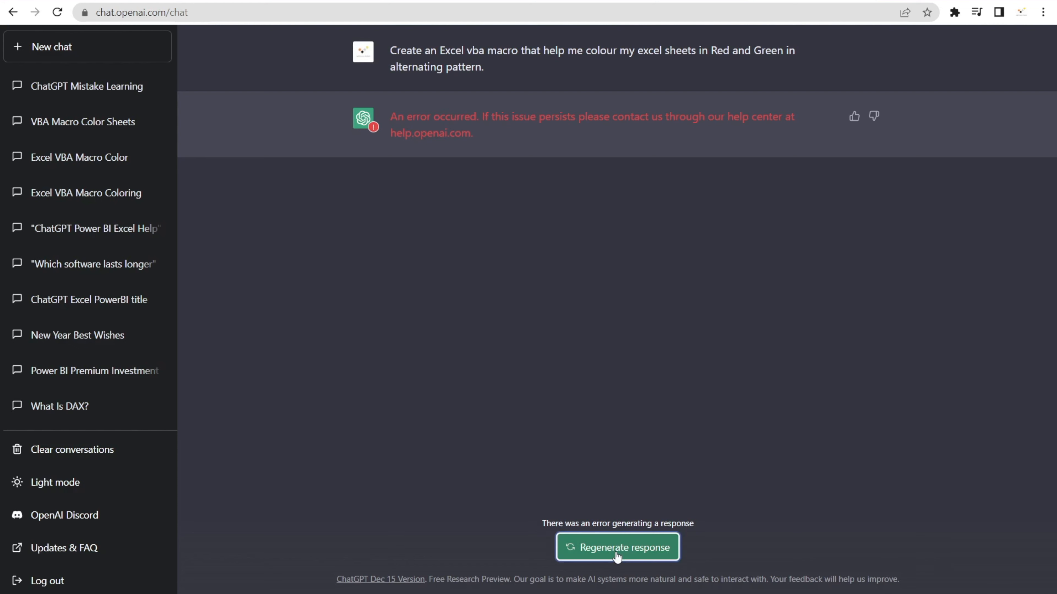
Step: Resend the red/green sheet-colouring macro request in a fresh chat and get the ColorSheets code
{"action": "left_click", "coordinate": [618, 547]}
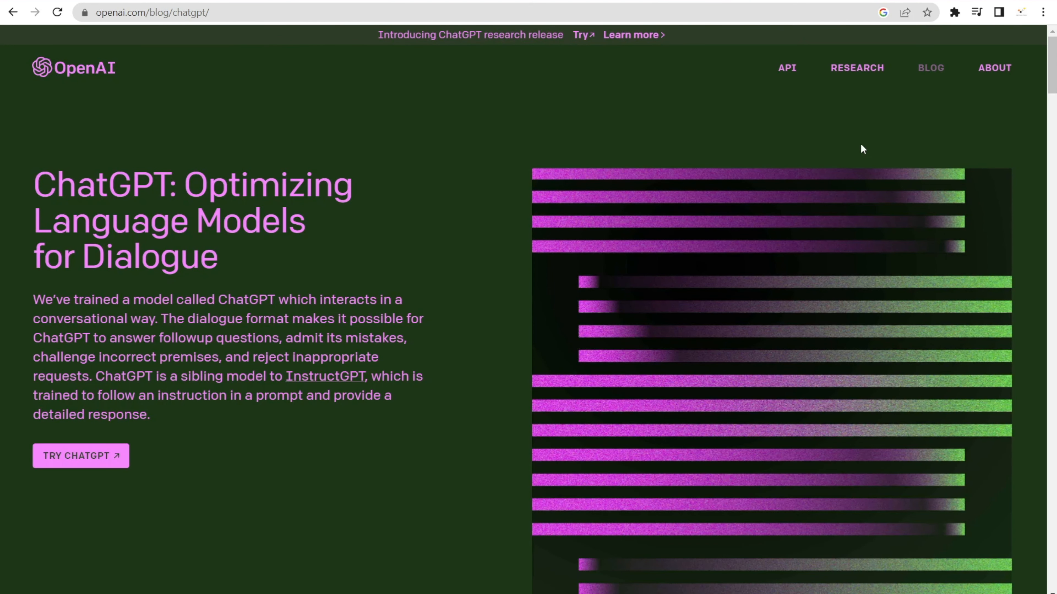
{"action": "left_click", "coordinate": [81, 456]}
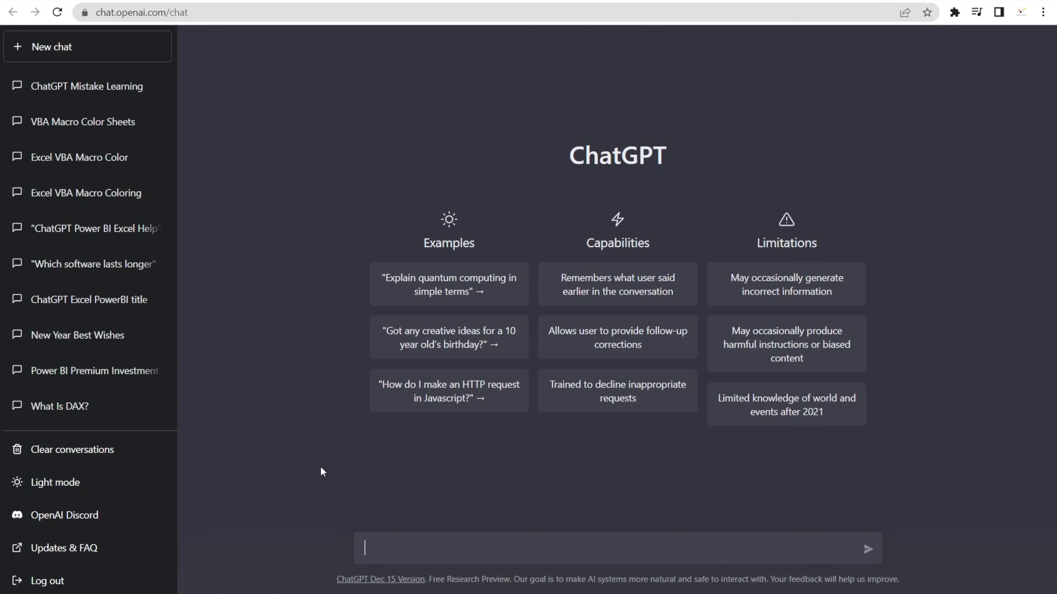
{"action": "type", "text": "Create an Excel vba macro that help me colour my excel sheets in Red and Green in alternating pattern."}
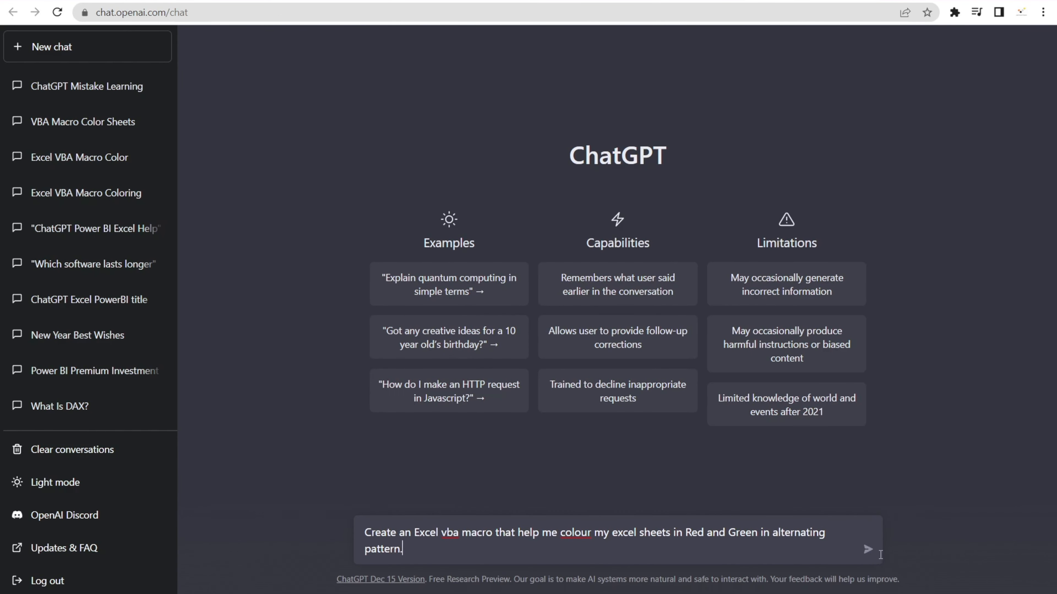
{"action": "left_click", "coordinate": [868, 551]}
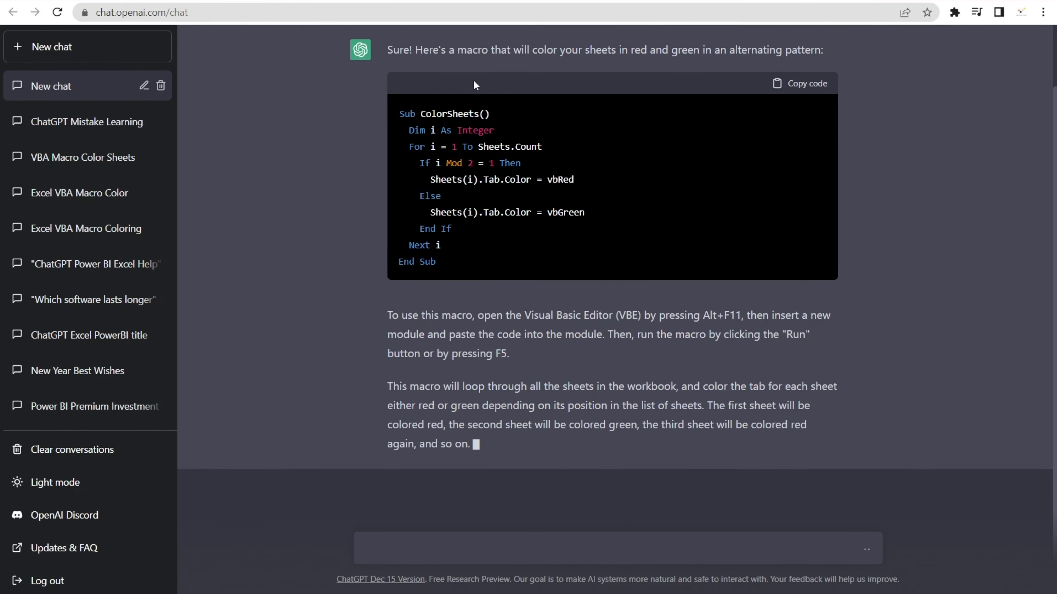
Step: Copy the ColorSheets macro code block to the clipboard
{"action": "scroll", "scroll_direction": "down", "scroll_amount": 3}
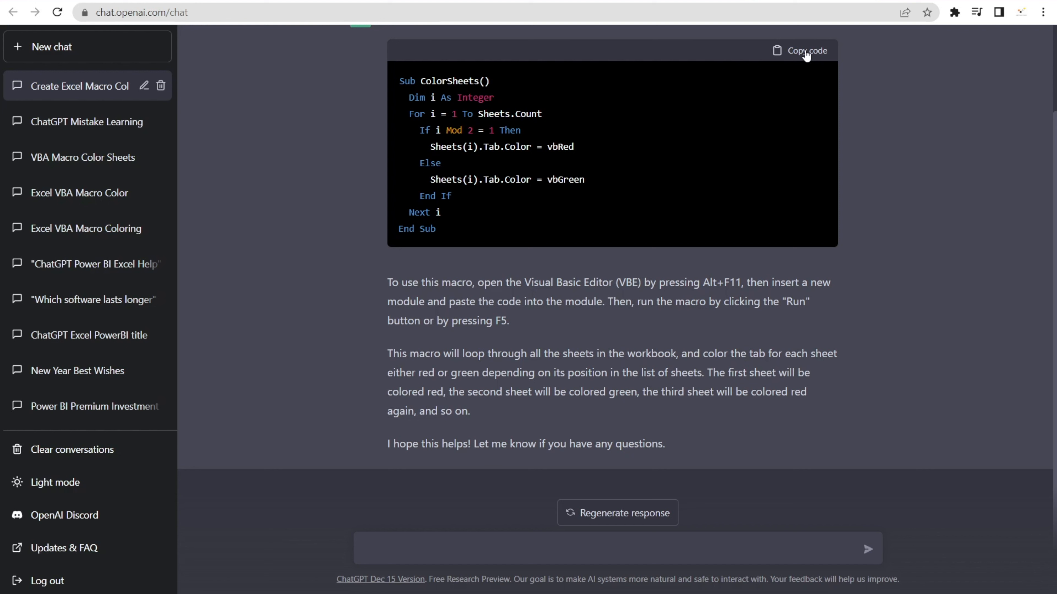
{"action": "left_click", "coordinate": [807, 50]}
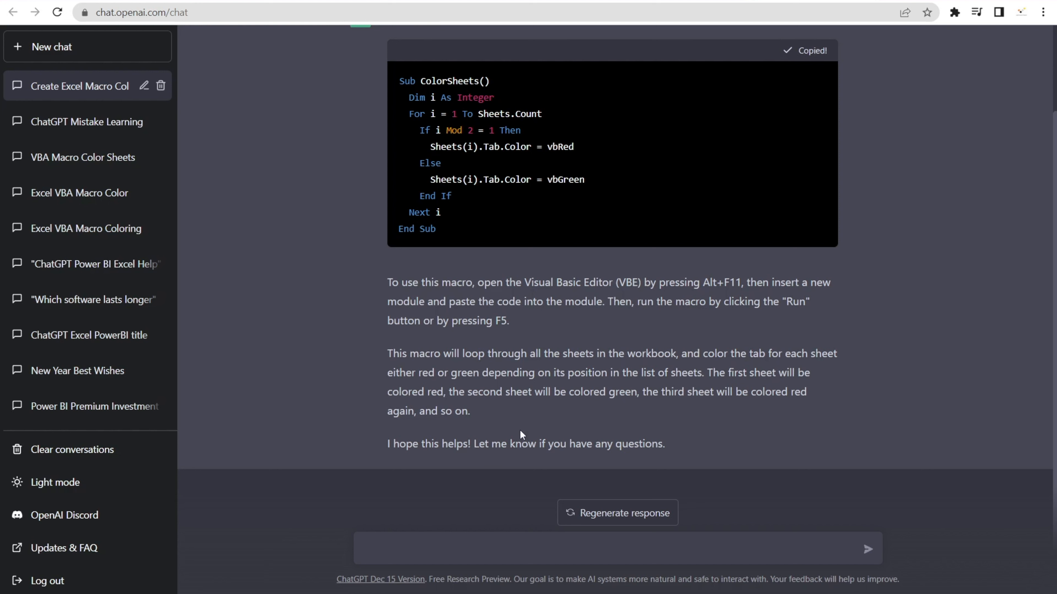
{"action": "mouse_move", "coordinate": [529, 302]}
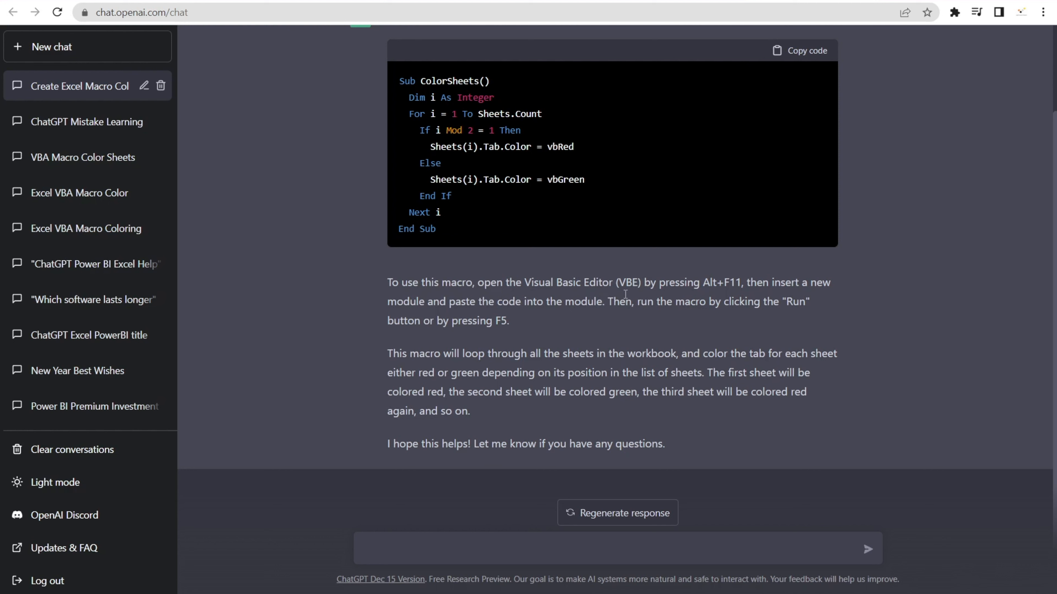
{"action": "mouse_move", "coordinate": [716, 295]}
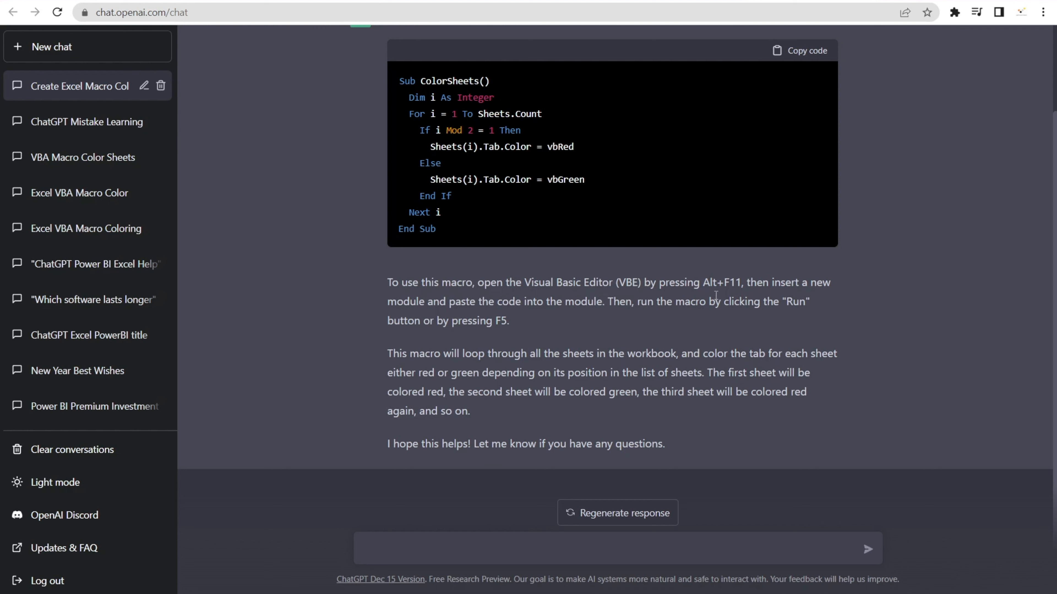
{"action": "mouse_move", "coordinate": [726, 296]}
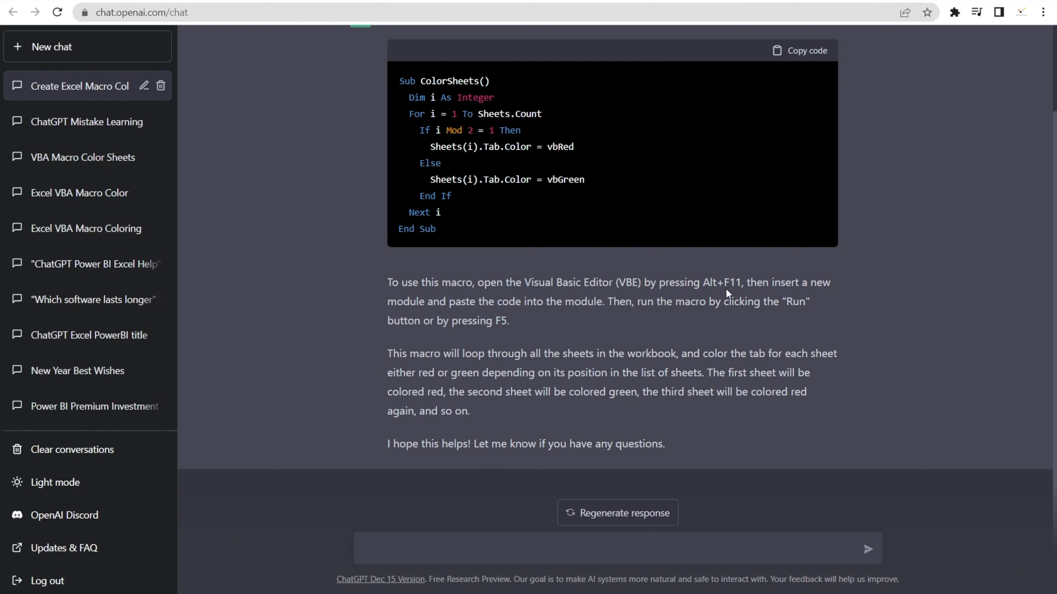
{"action": "mouse_move", "coordinate": [595, 331]}
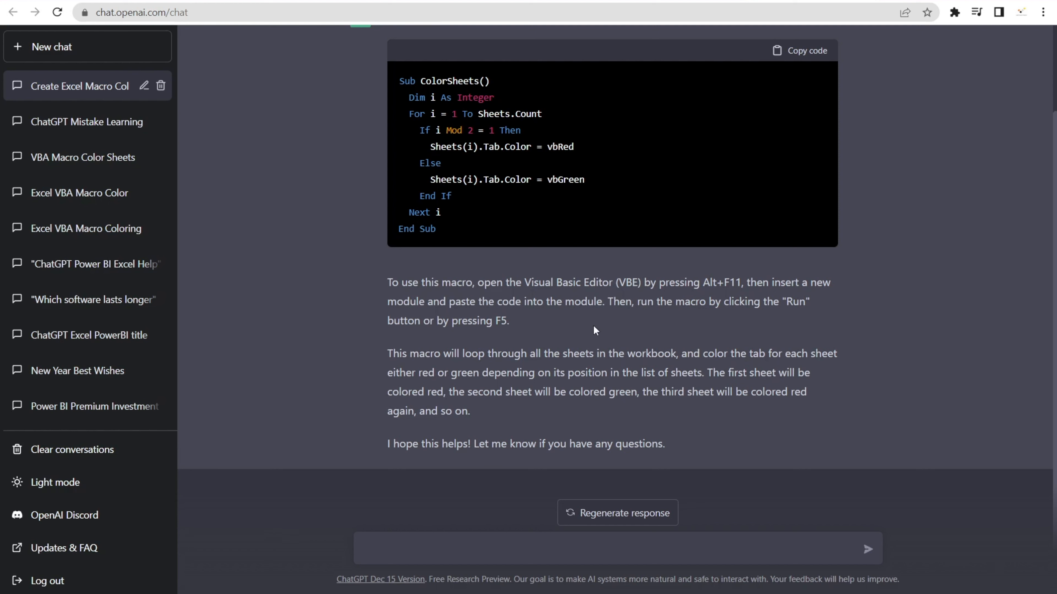
{"action": "mouse_move", "coordinate": [506, 351]}
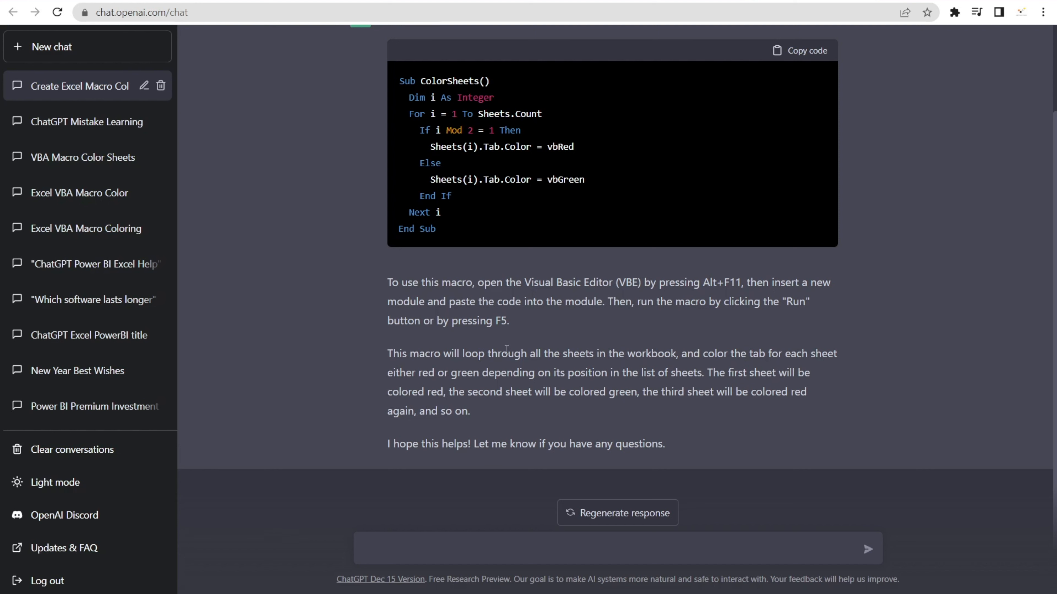
{"action": "mouse_move", "coordinate": [499, 344]}
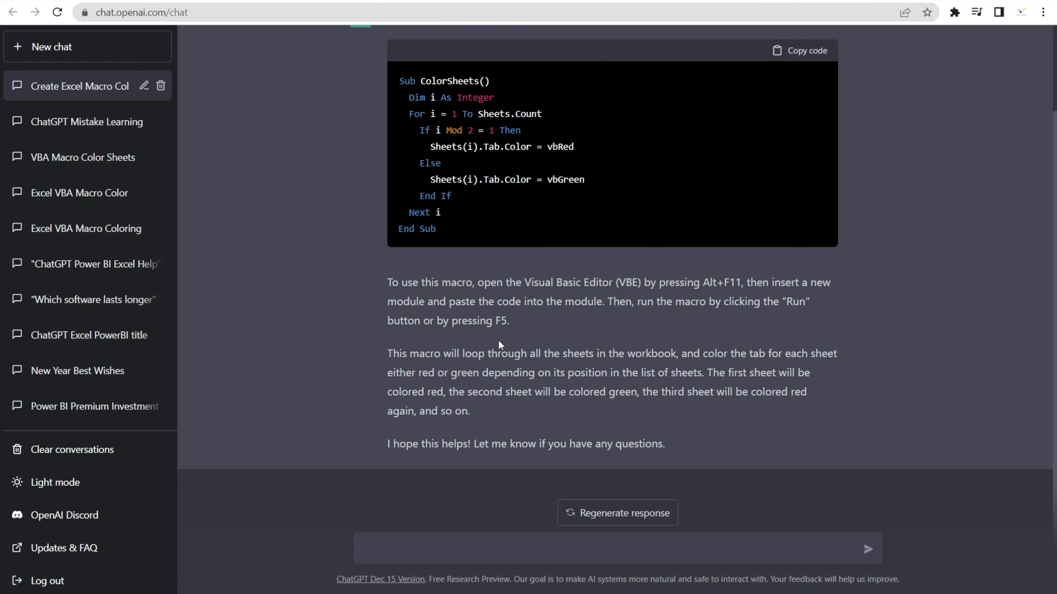
{"action": "mouse_move", "coordinate": [517, 355]}
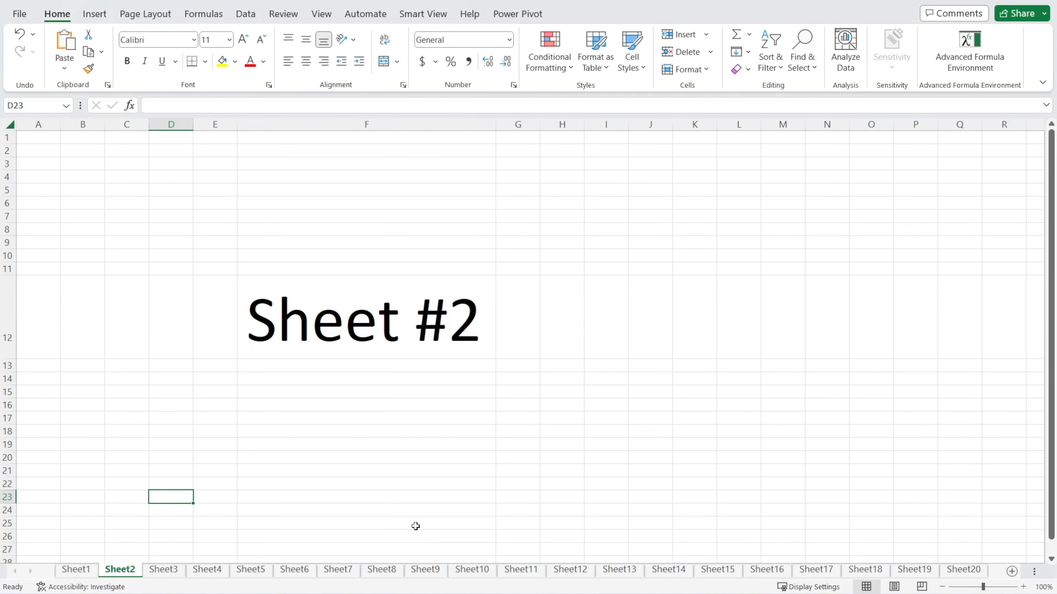
{"action": "left_click", "coordinate": [76, 570]}
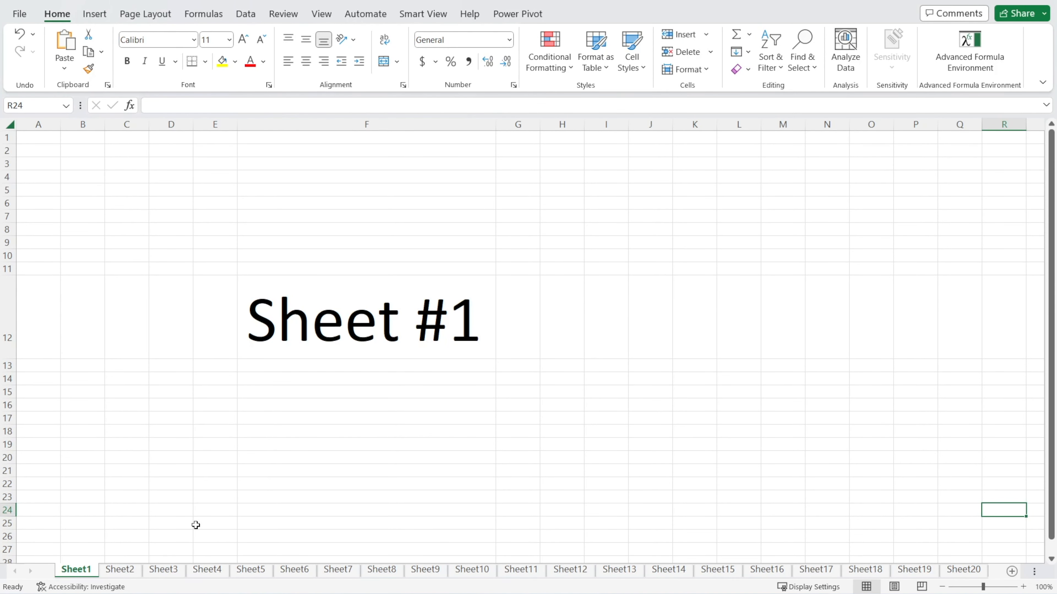
{"action": "left_click", "coordinate": [119, 570]}
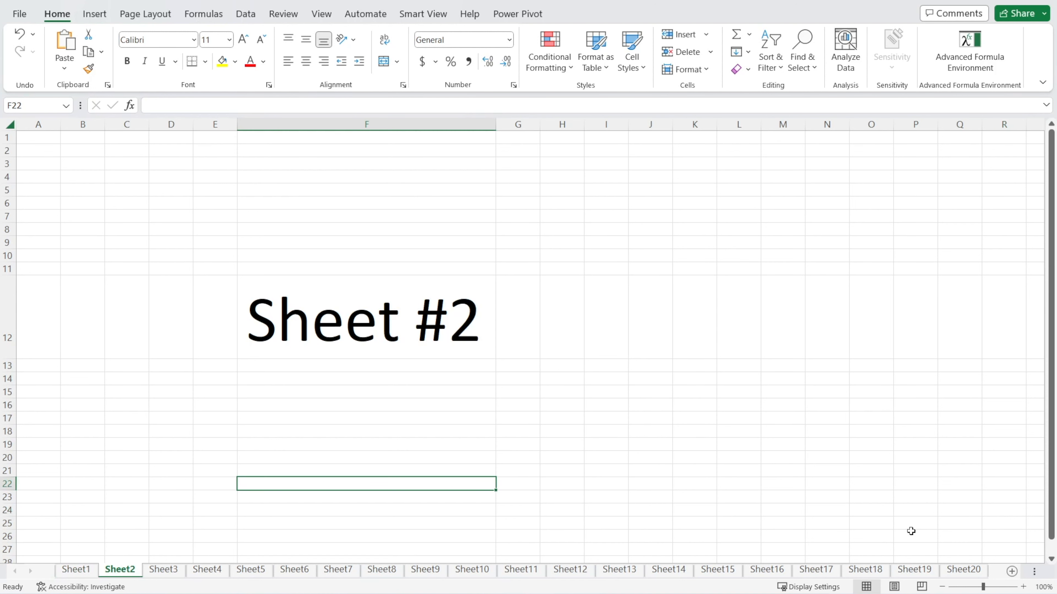
{"action": "mouse_move", "coordinate": [118, 533]}
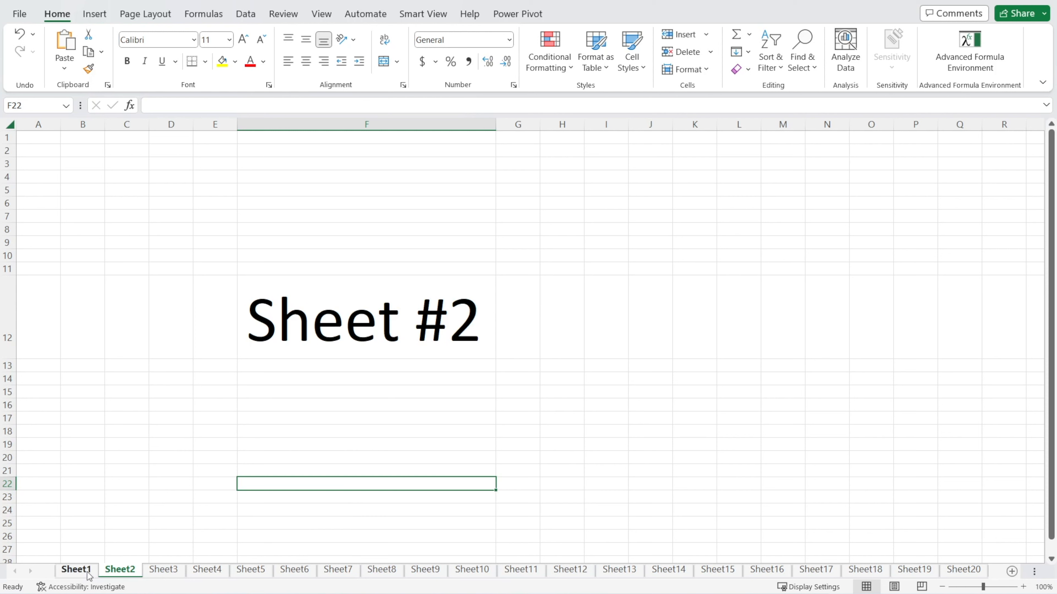
{"action": "left_click", "coordinate": [163, 570]}
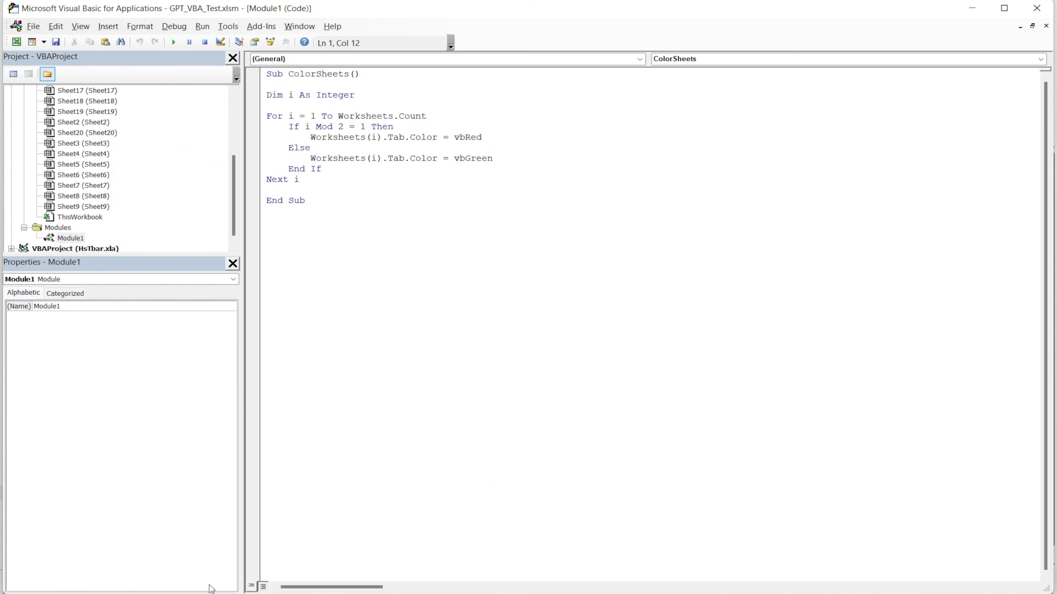
Step: Replace Module1's code with the ColorSheets macro and run it so twenty tabs alternate red and green
{"action": "key", "text": "ctrl+a"}
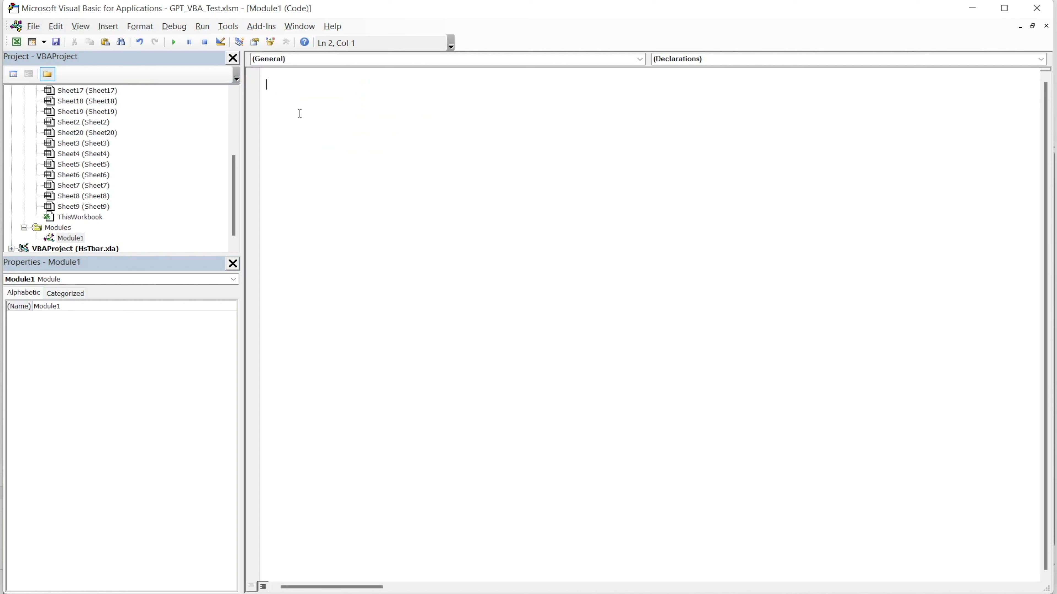
{"action": "type", "text": "Sub ColorSheets()"}
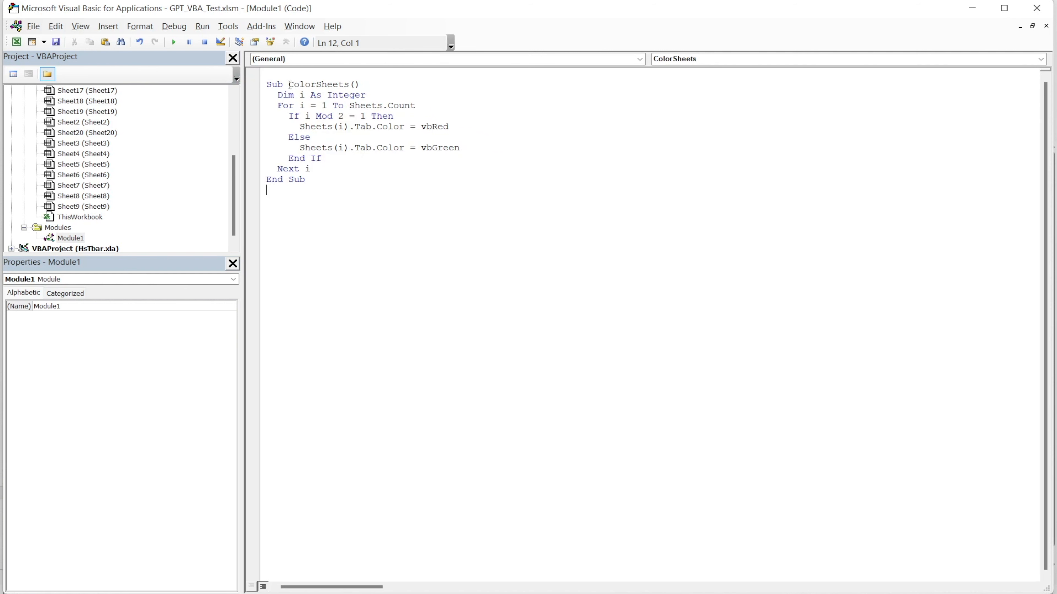
{"action": "mouse_move", "coordinate": [396, 290]}
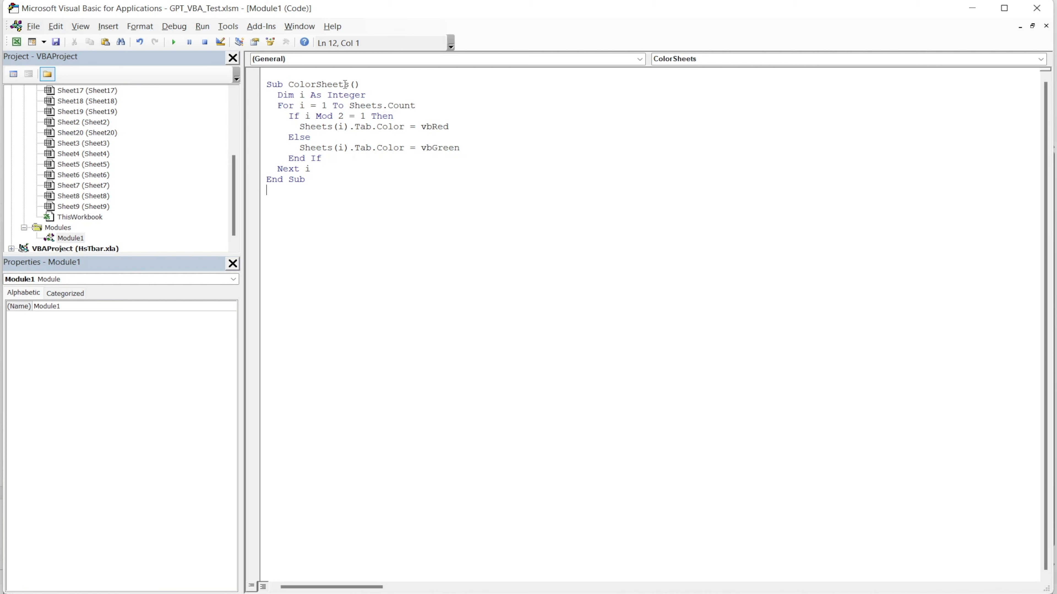
{"action": "key", "text": "F5"}
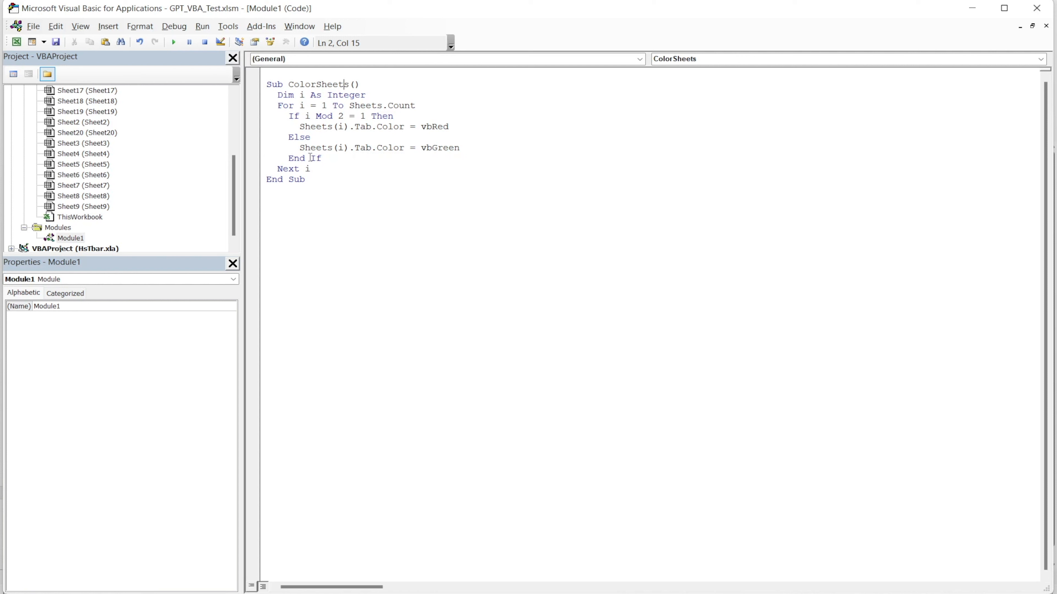
{"action": "key", "text": "F5"}
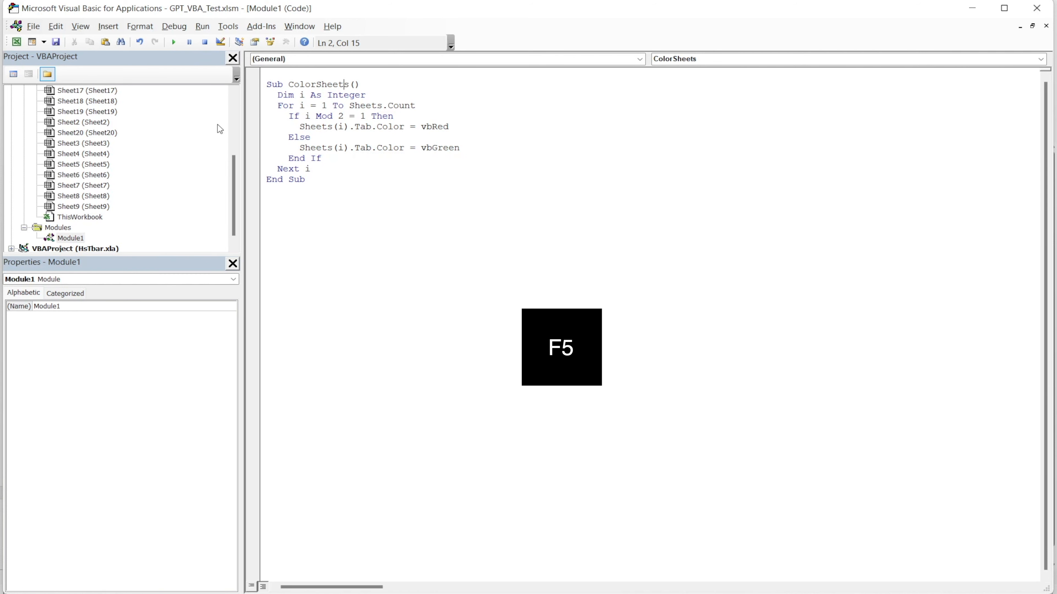
{"action": "key", "text": "F5"}
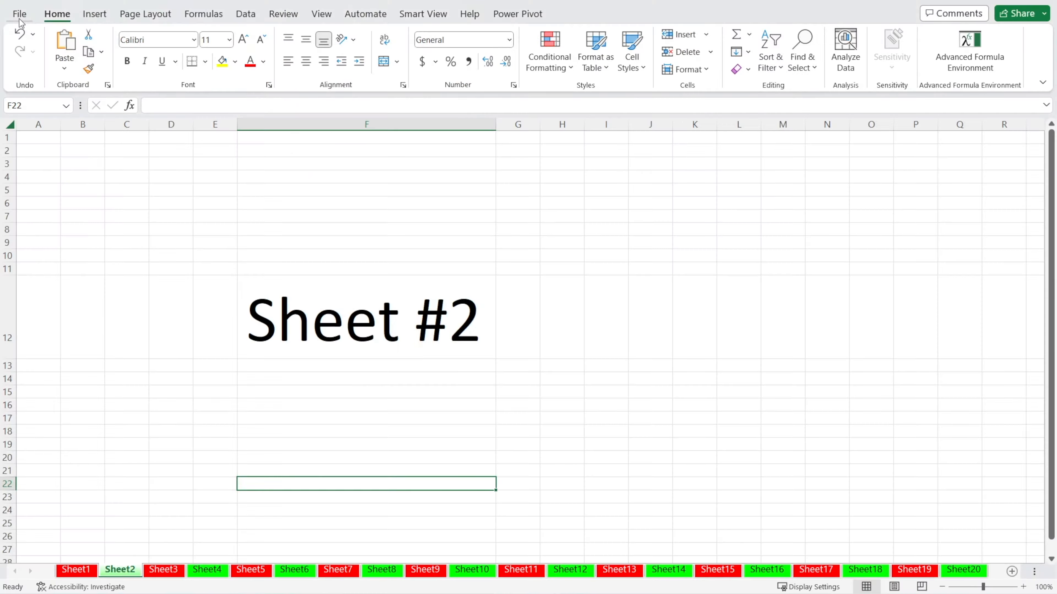
{"action": "mouse_move", "coordinate": [436, 585]}
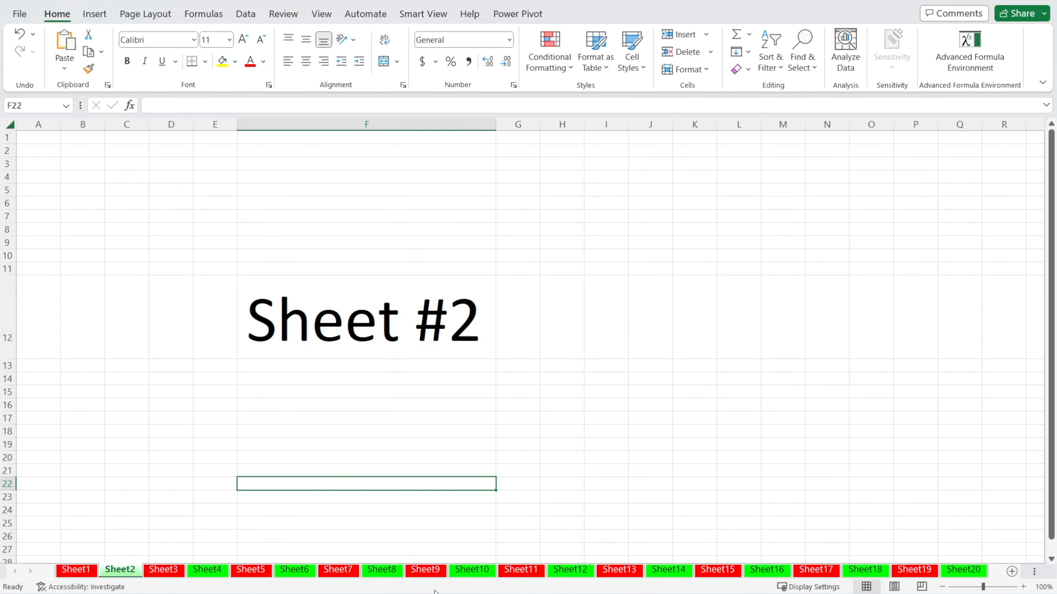